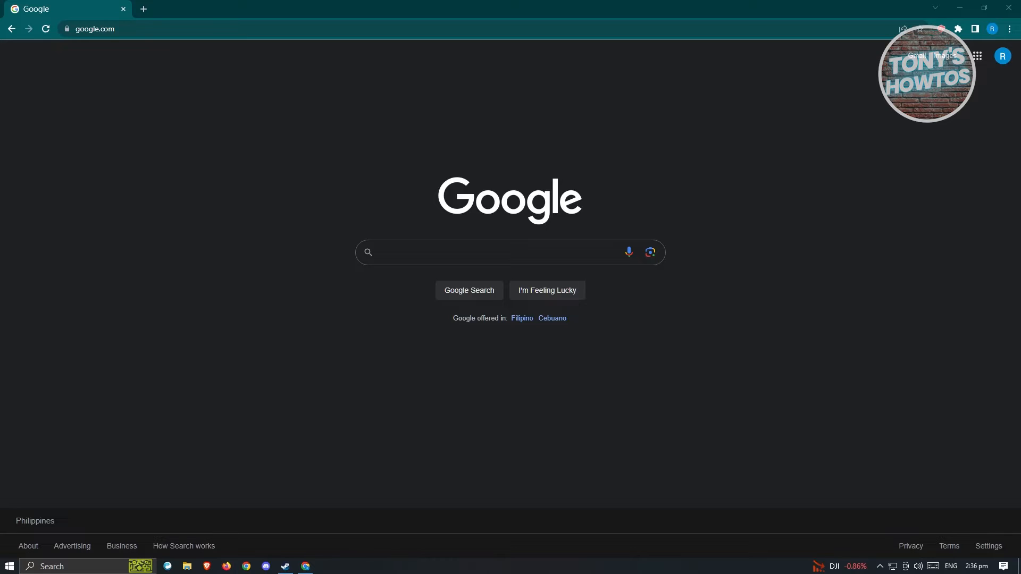
mouse_move(276, 110)
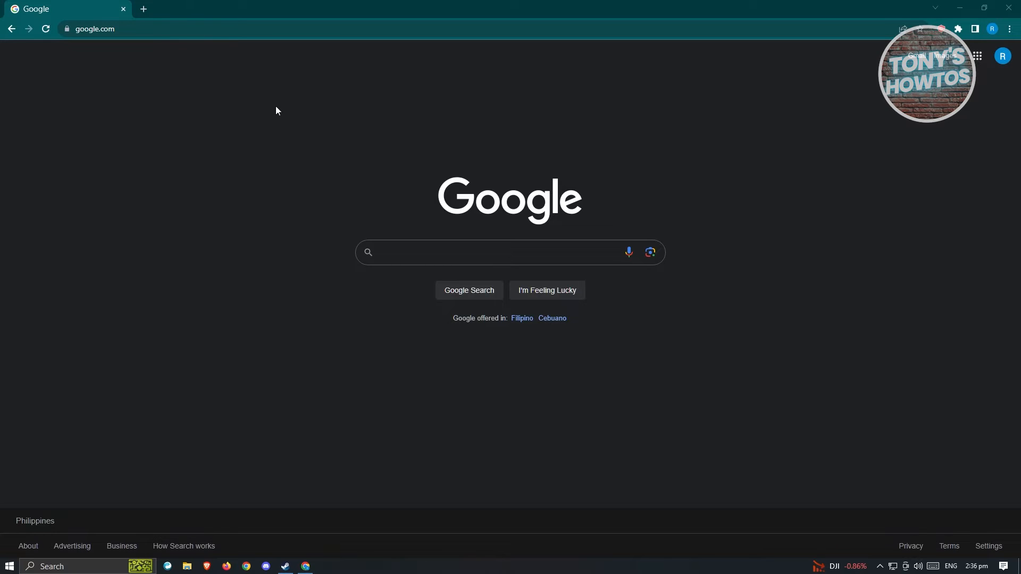
type("https://familylink.google.com/")
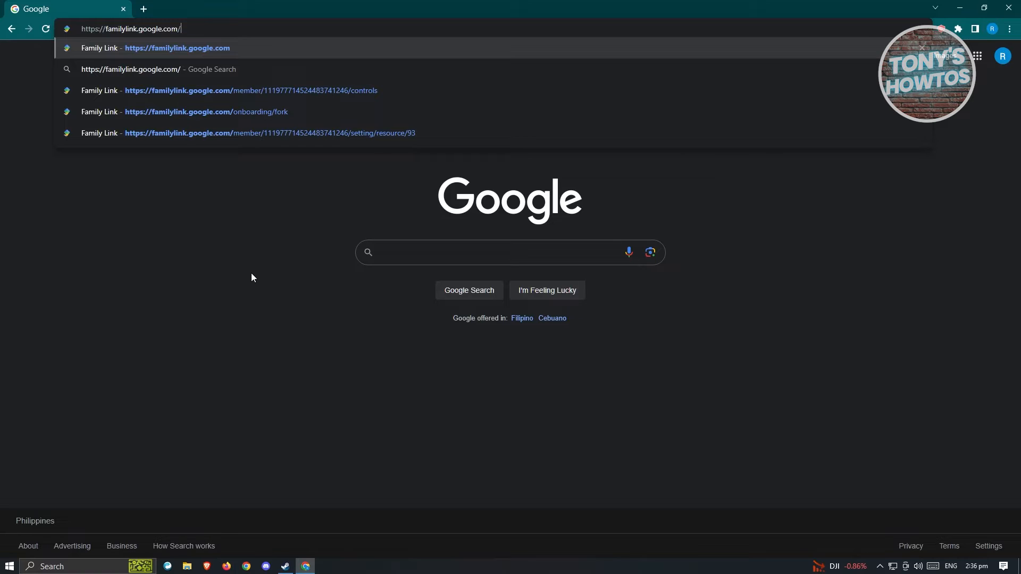
key("Enter")
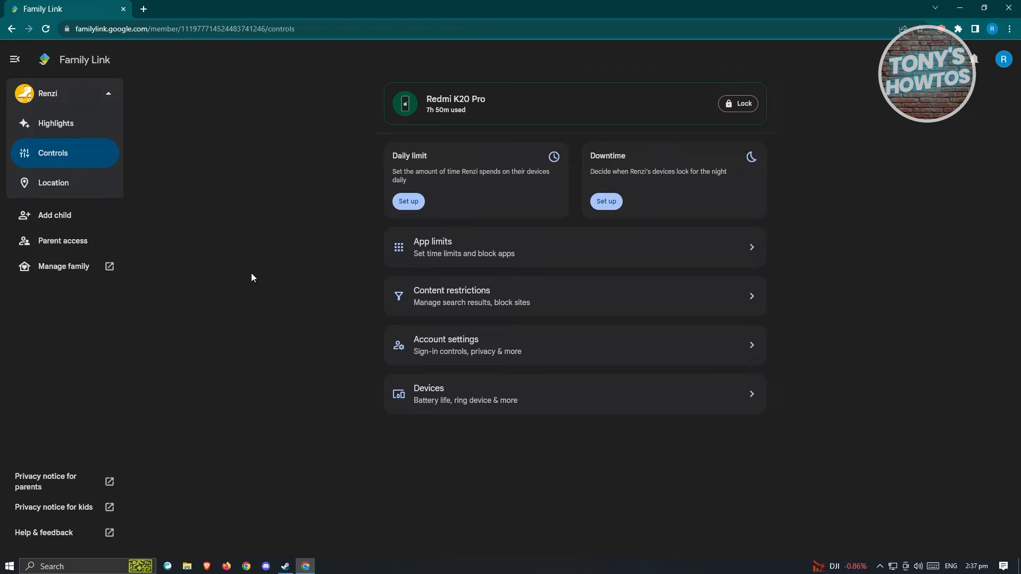
mouse_move(55, 159)
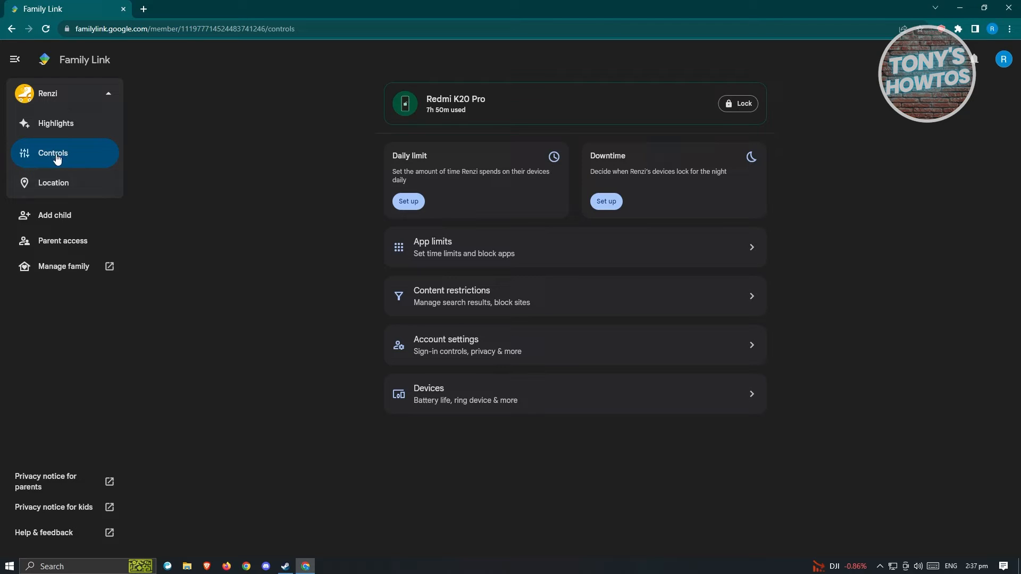
mouse_move(112, 92)
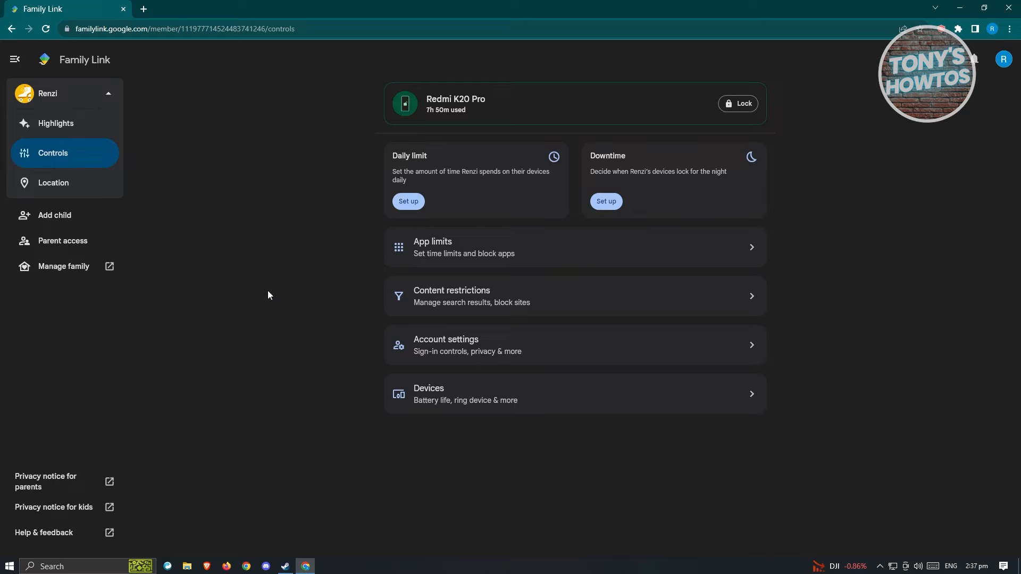
mouse_move(477, 354)
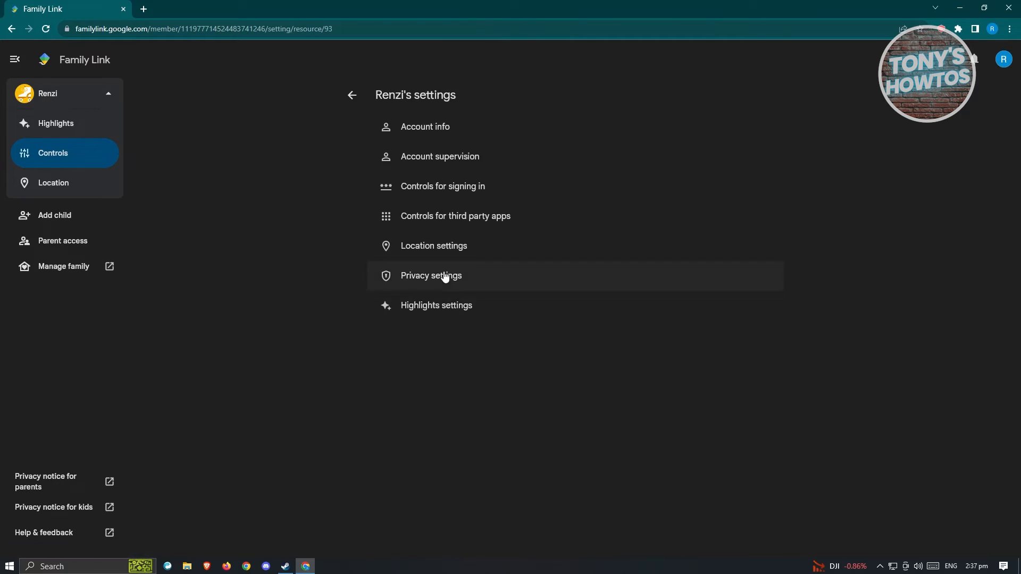
Open the child's Account info and choose REMOVE MEMBER.
left_click(424, 126)
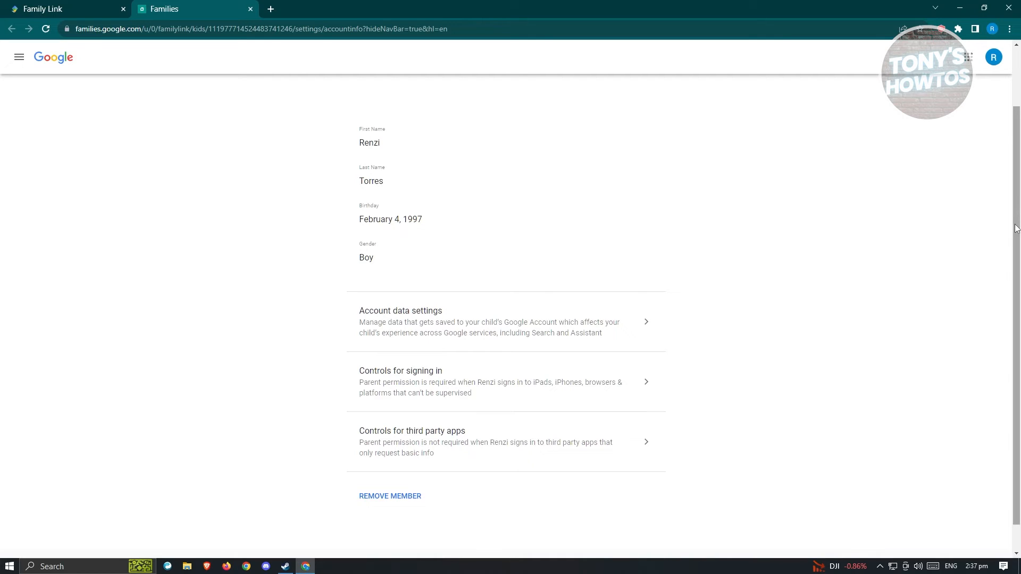
mouse_move(649, 236)
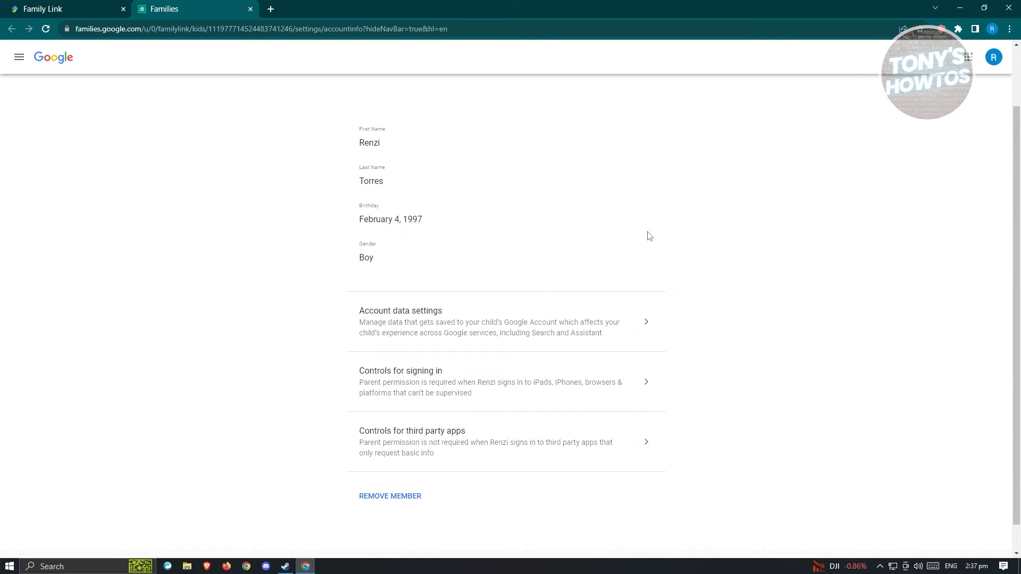
mouse_move(600, 333)
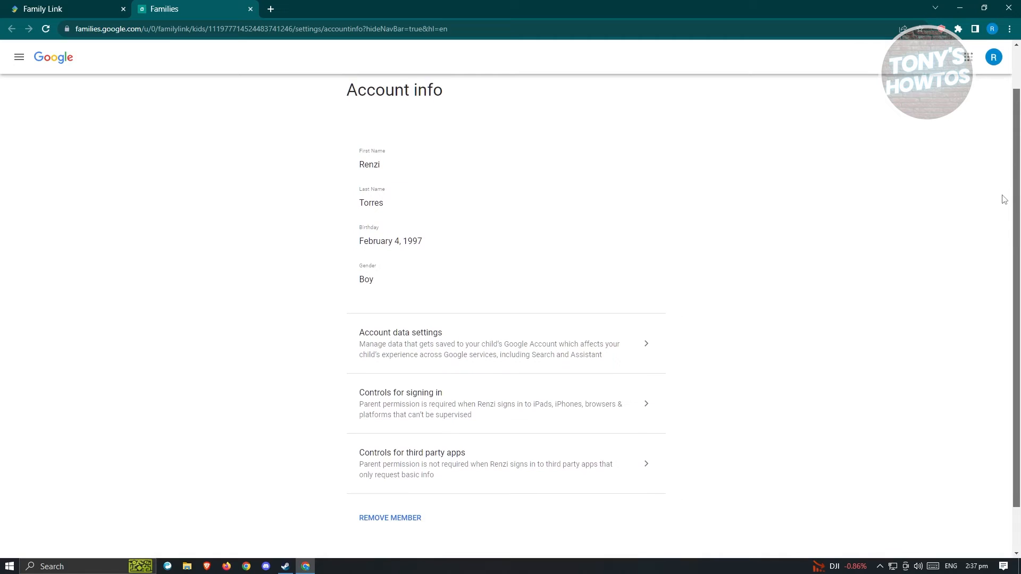
scroll("down", 3)
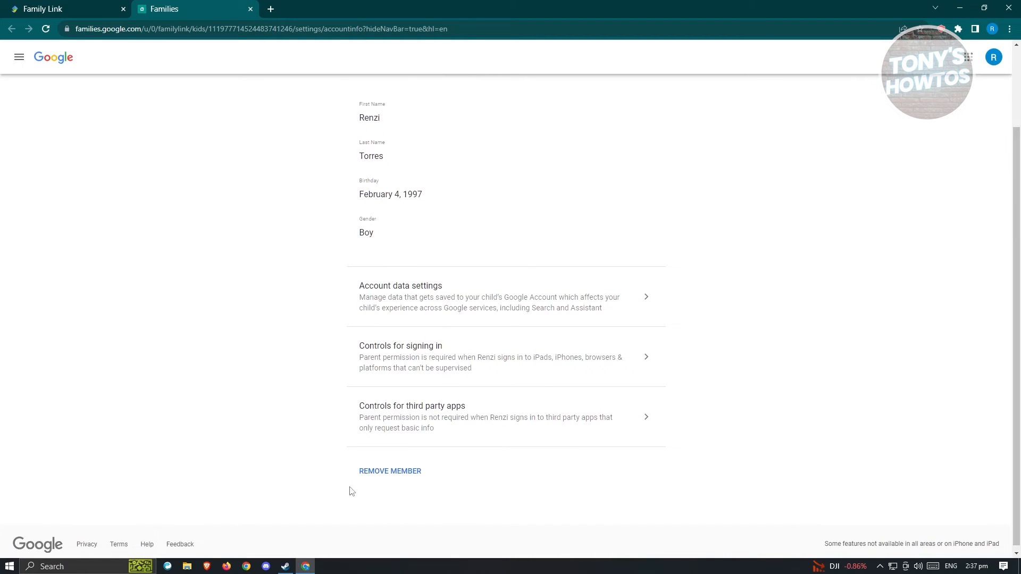
left_click(389, 471)
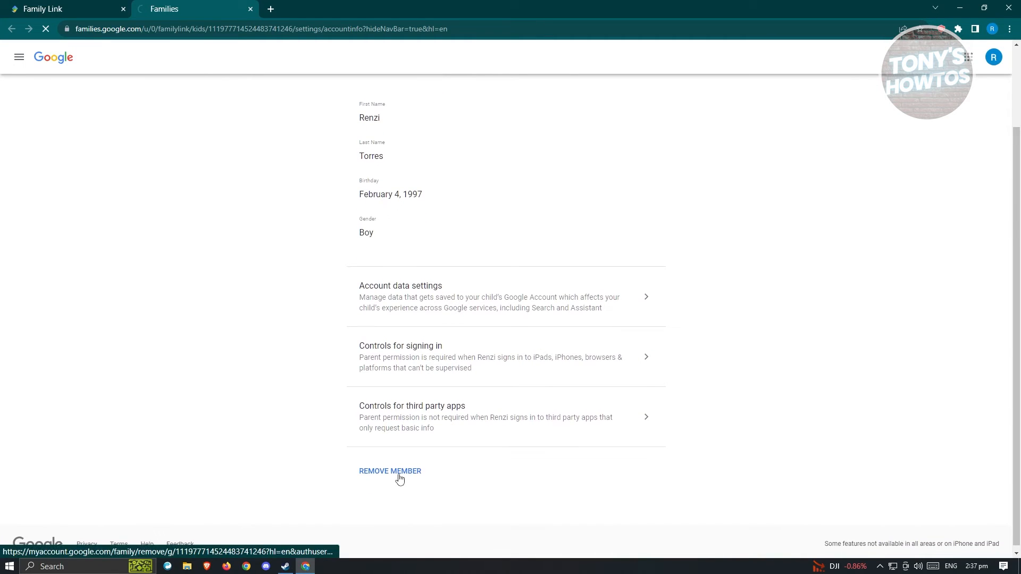
Verify your identity with the account password.
left_click(389, 470)
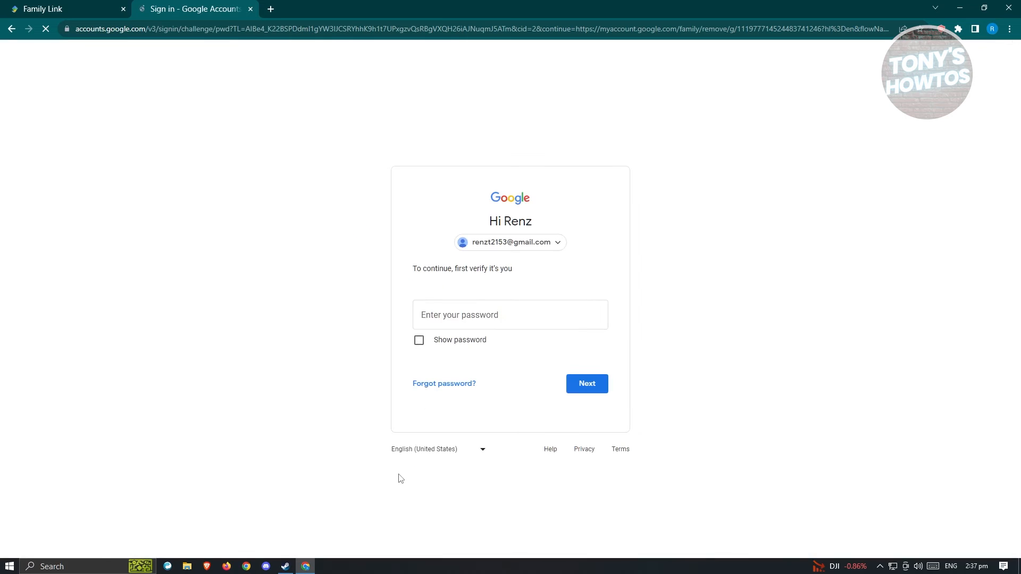
left_click(510, 314)
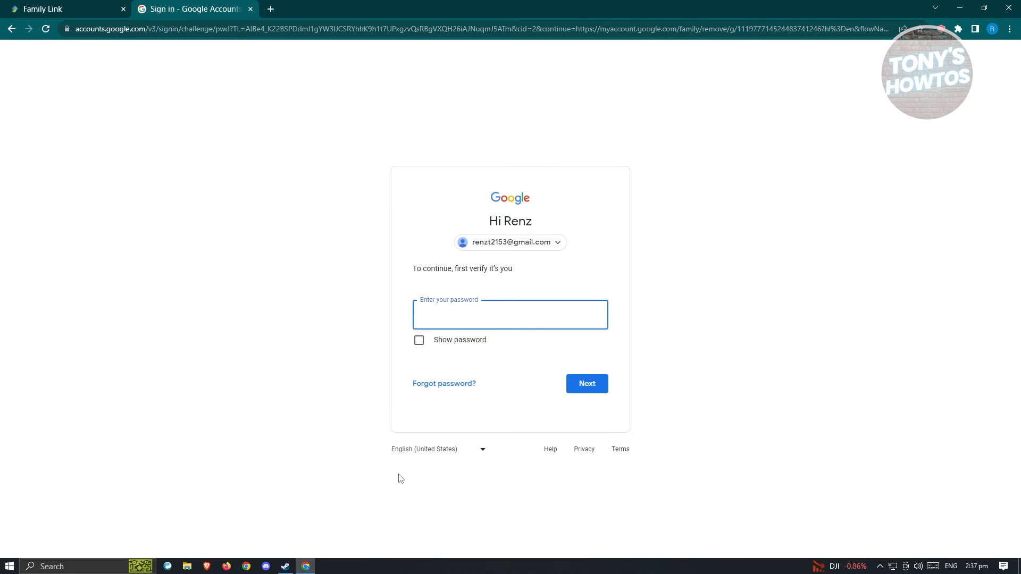
left_click(510, 314)
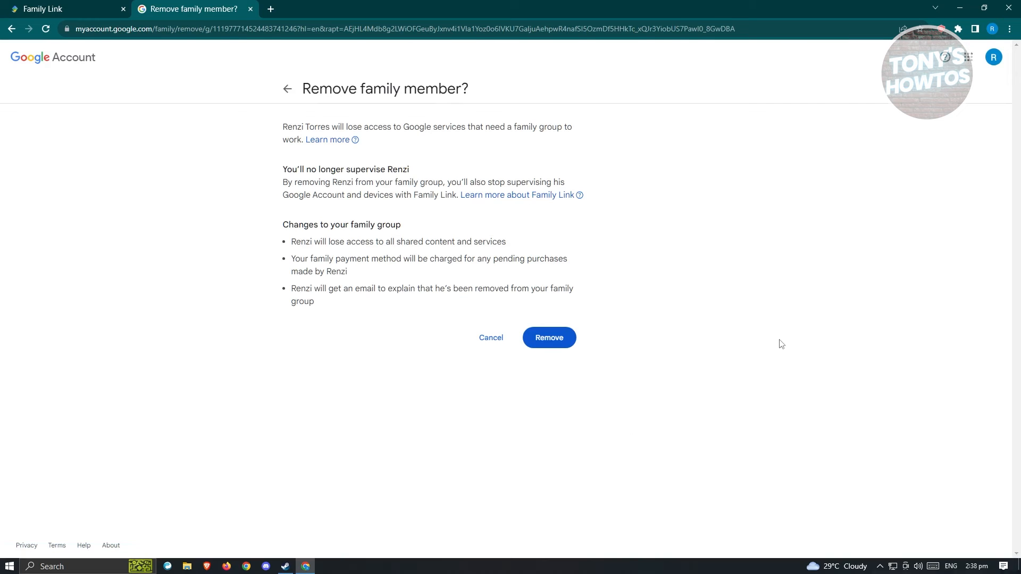
Confirm Remove on the Remove family member? page.
left_click(548, 337)
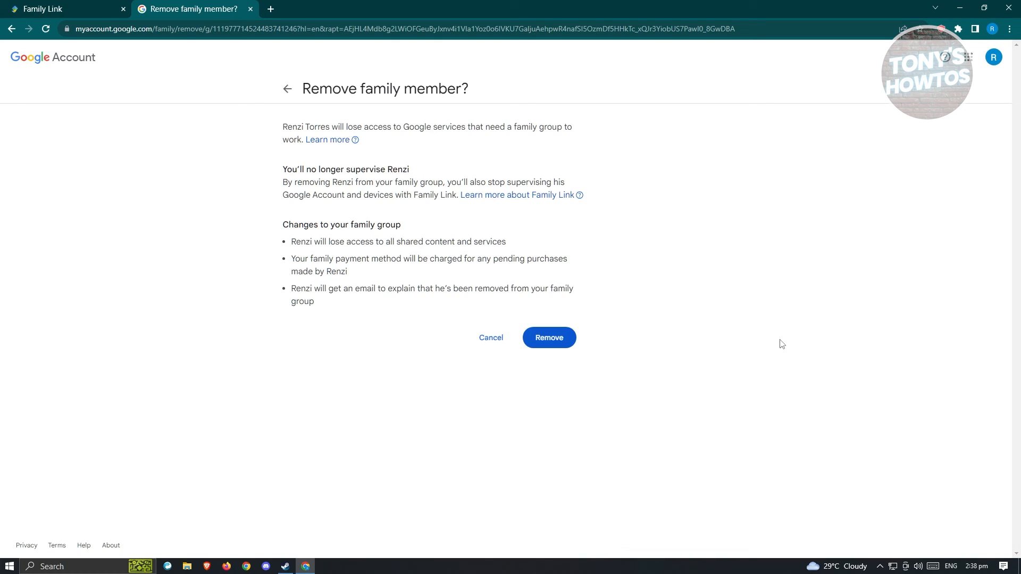
mouse_move(549, 337)
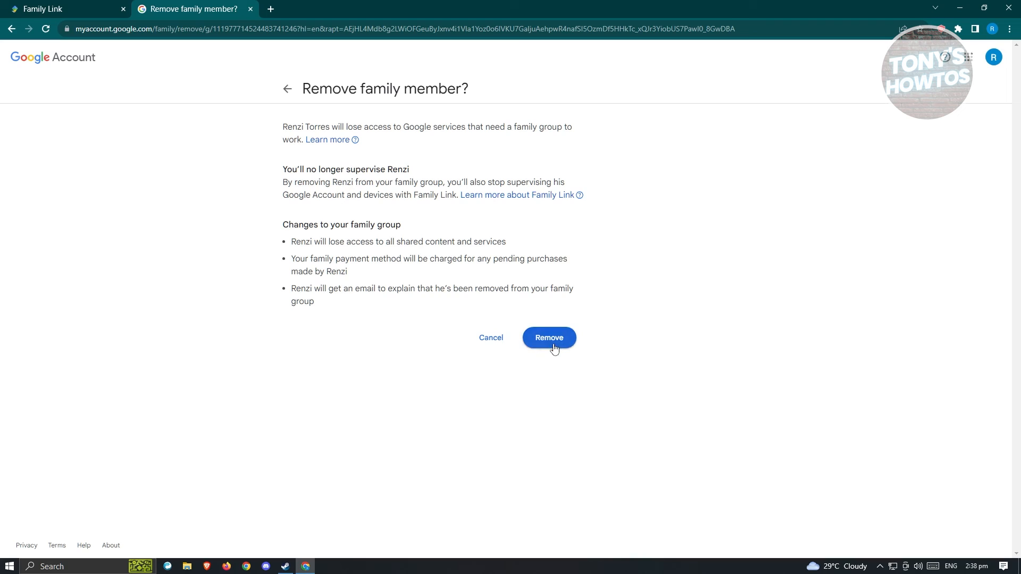
left_click(548, 337)
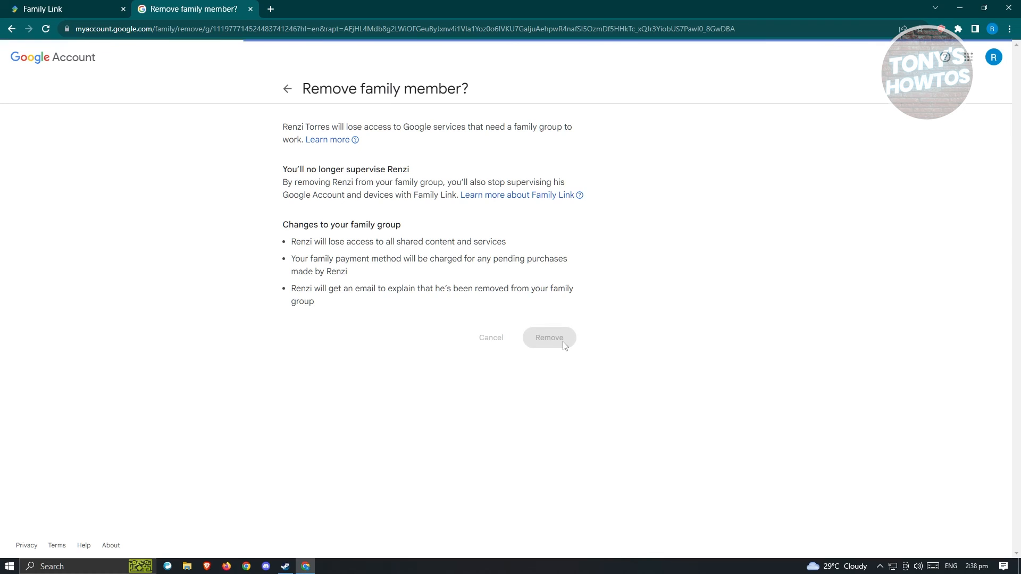
left_click(548, 337)
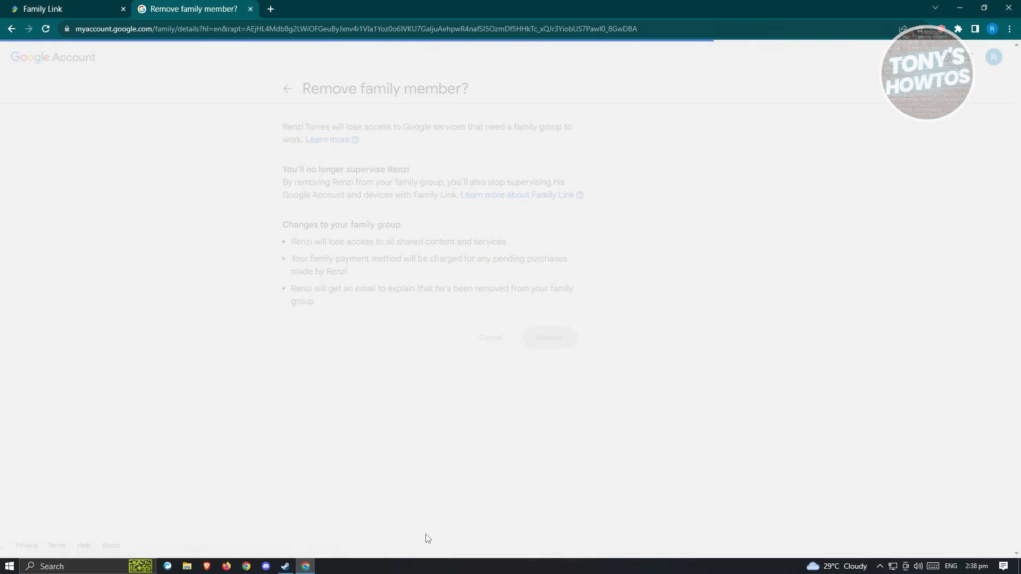
Check that only the family manager remains, then return to the Family Link tab.
left_click(490, 337)
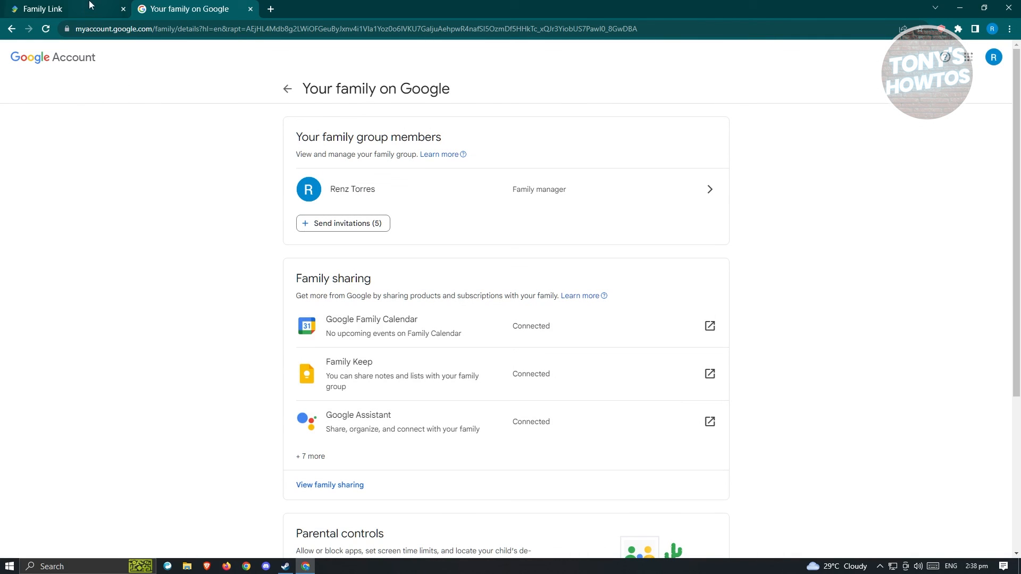
left_click(62, 8)
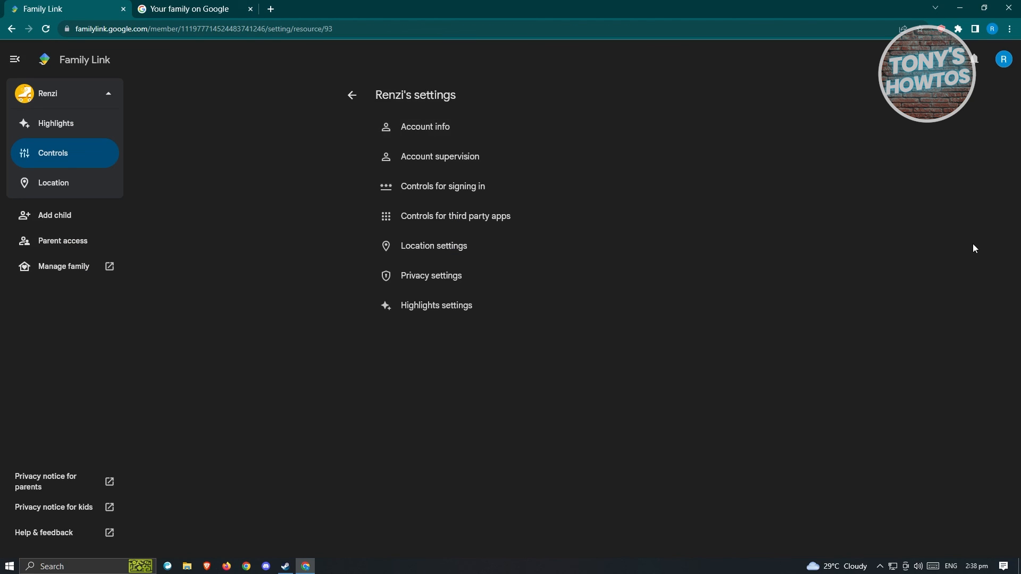